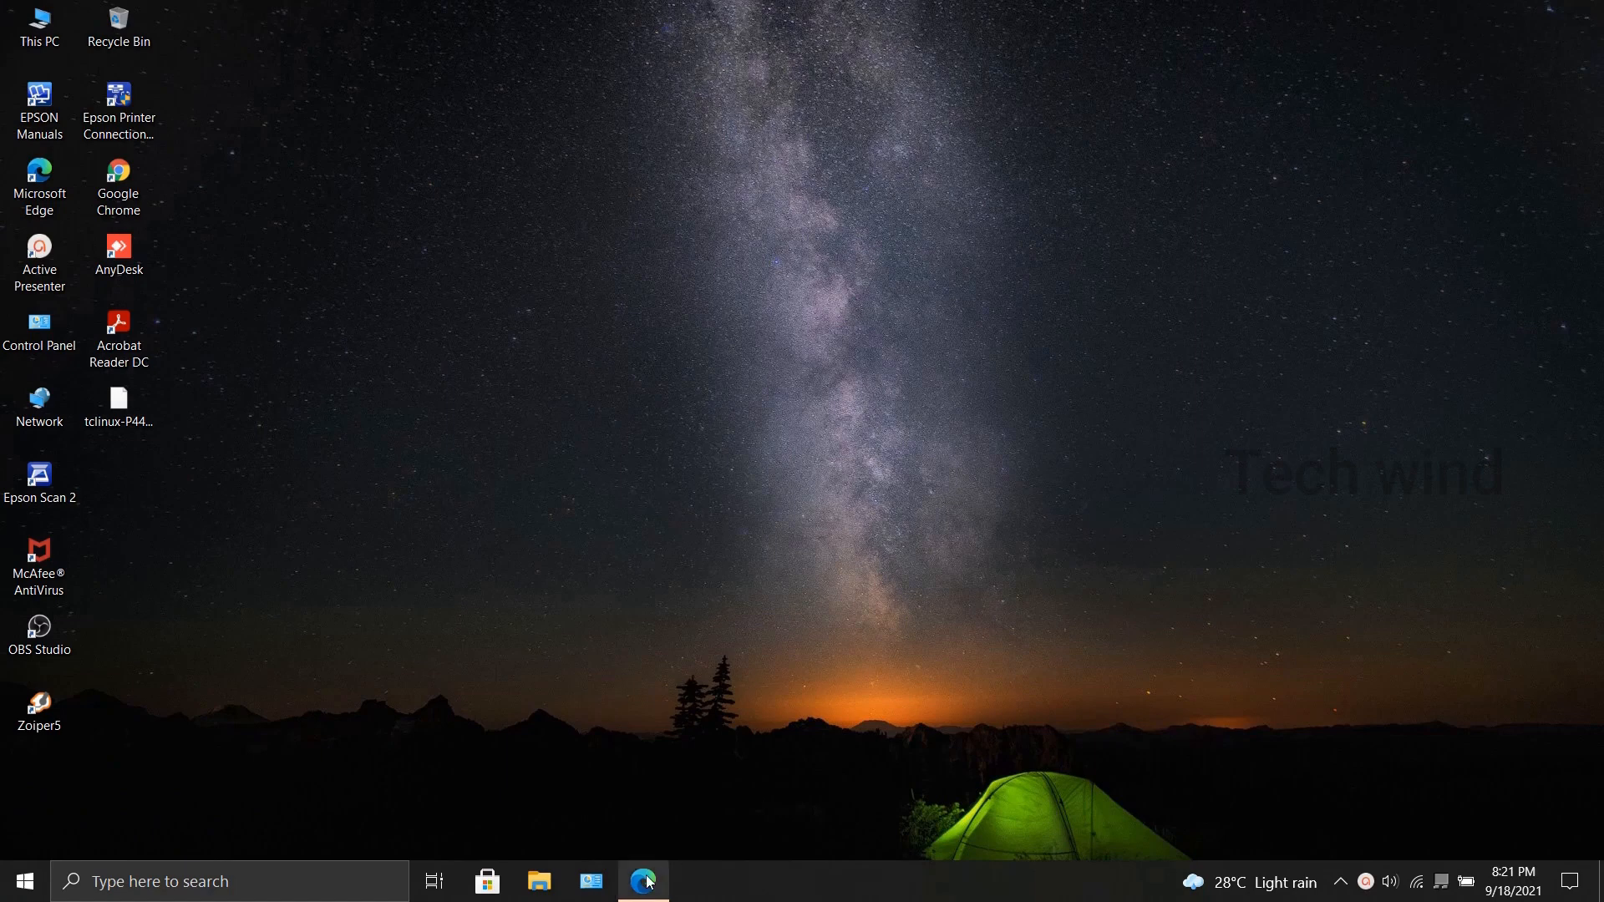
Step: Launch Microsoft Edge from the taskbar to a new tab page
left_click(643, 881)
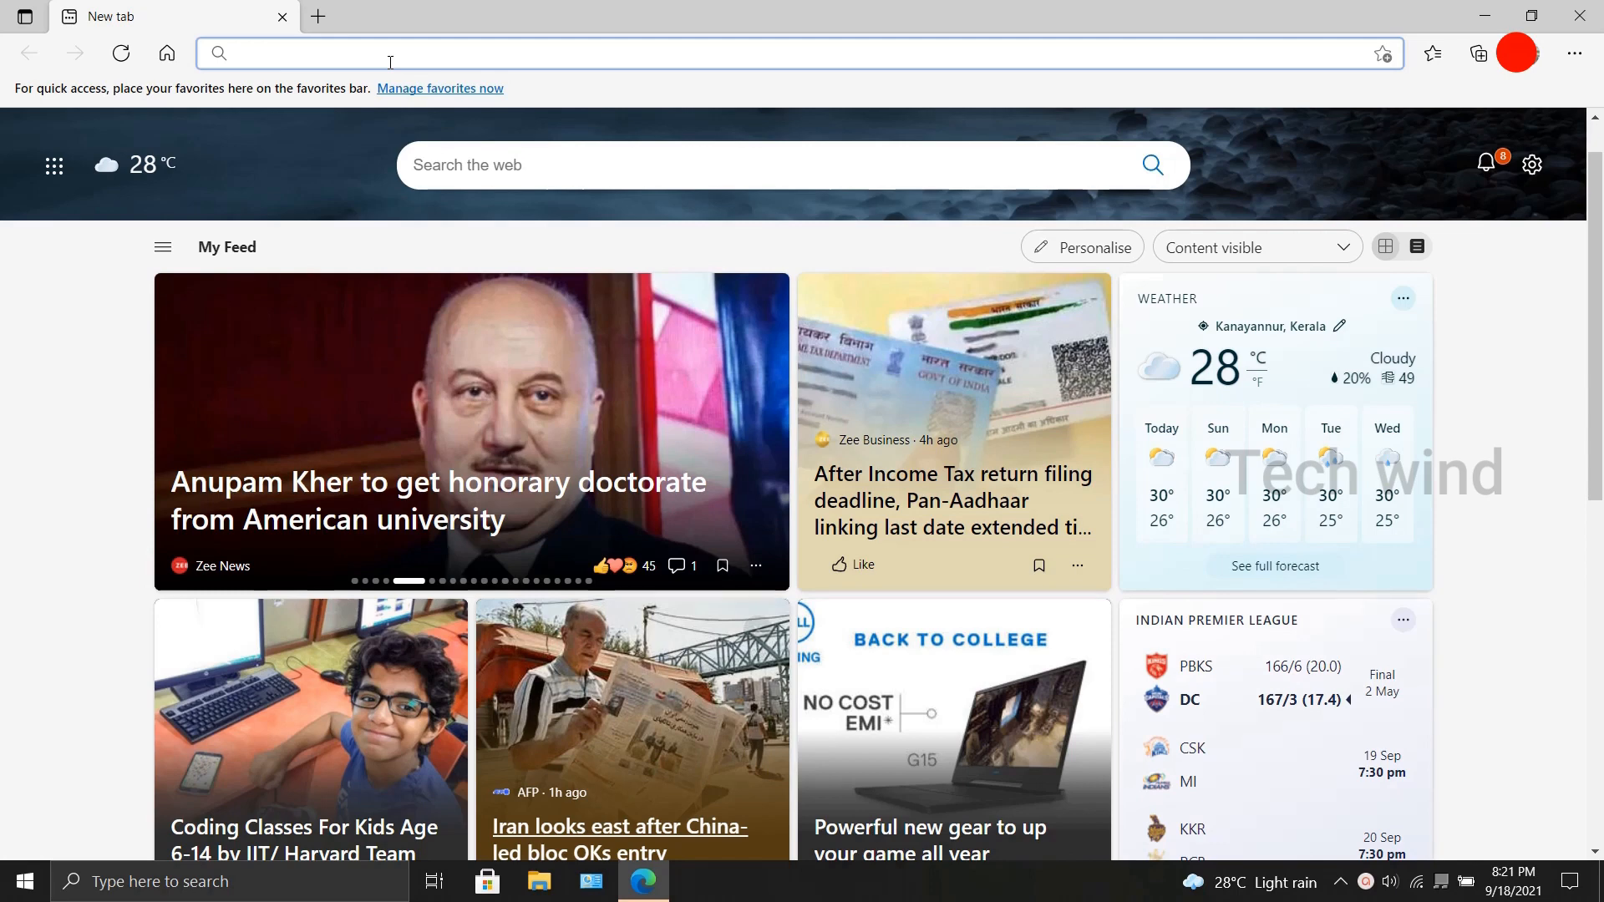
Step: Go to 192.168.1.1 and log in as admin with verification code dxvhp
type("192.168.1.1/cgi-bin/index2.asp")
type("admin")
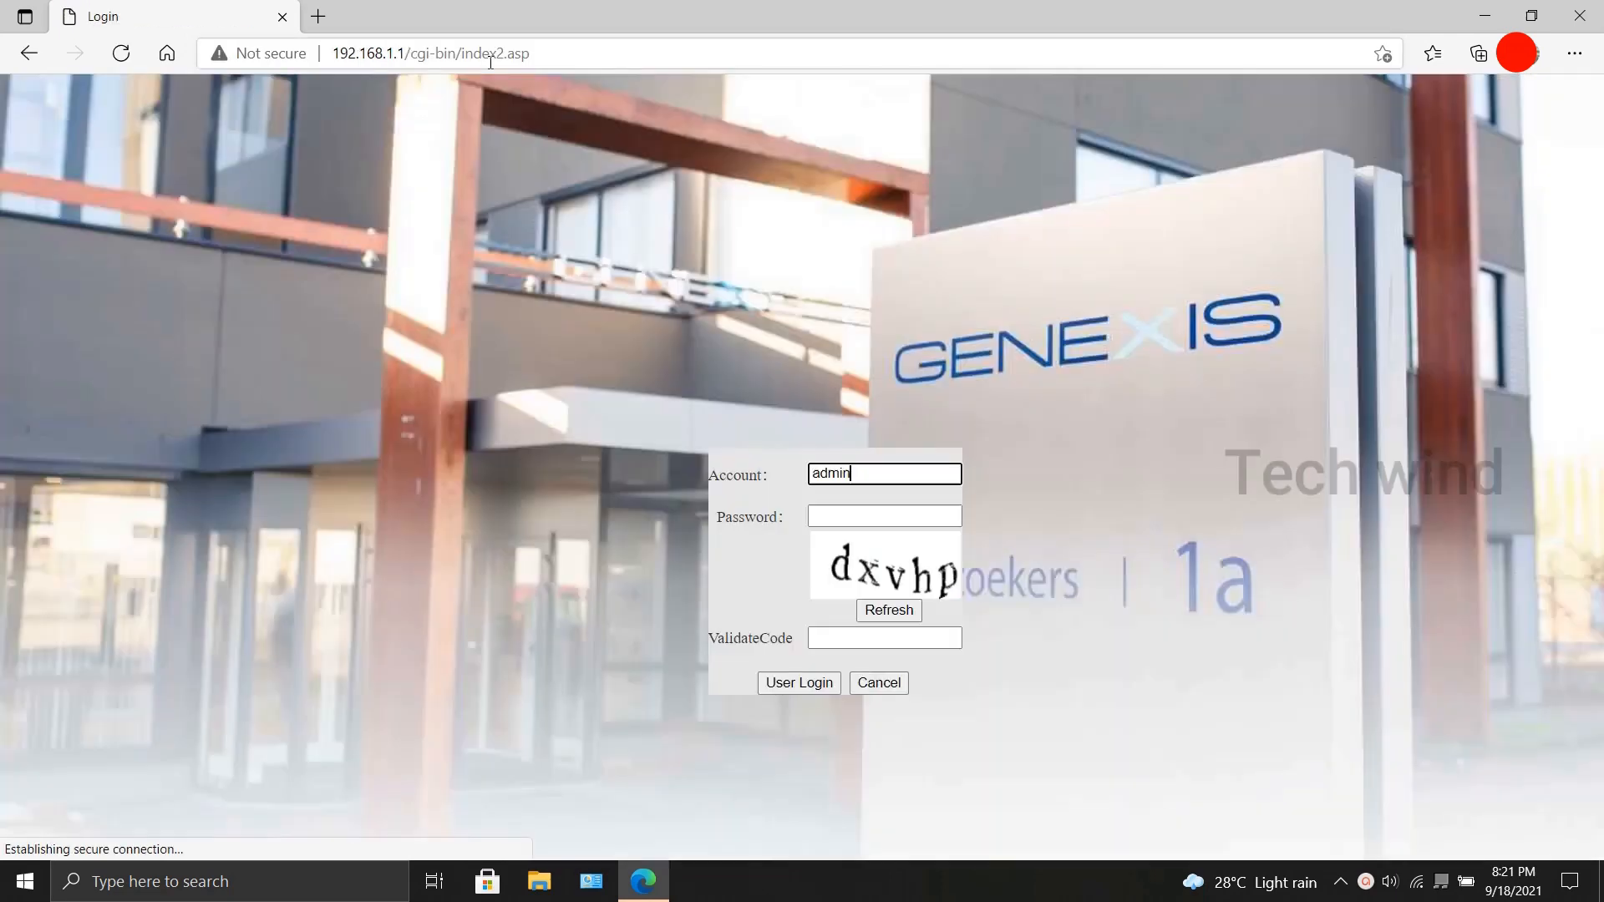
left_click(883, 515)
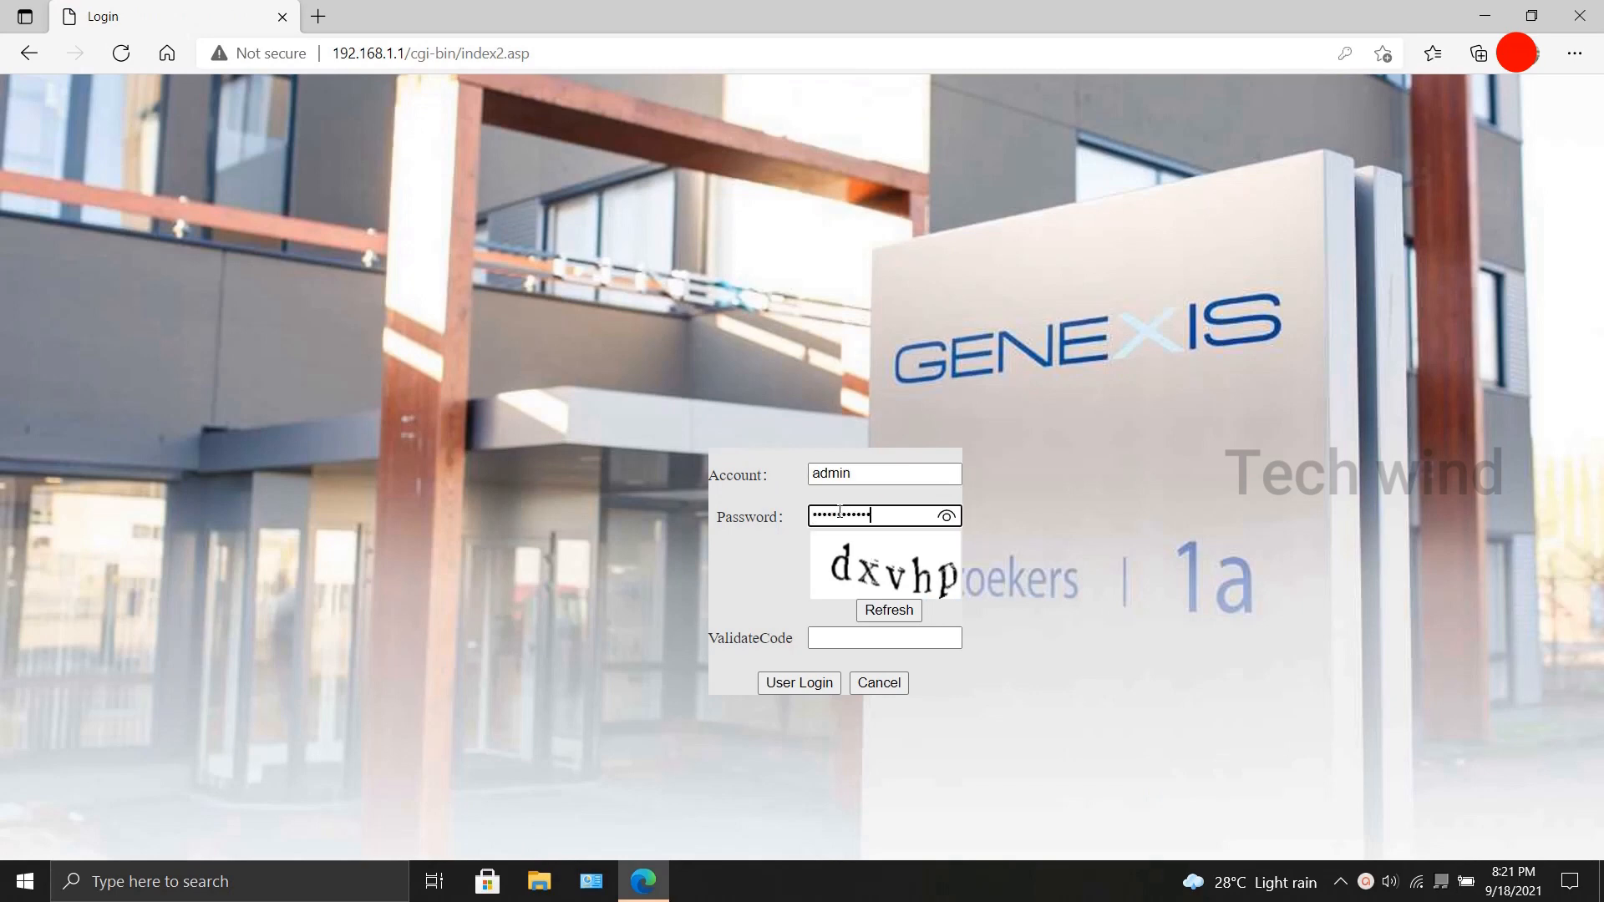
left_click(883, 637)
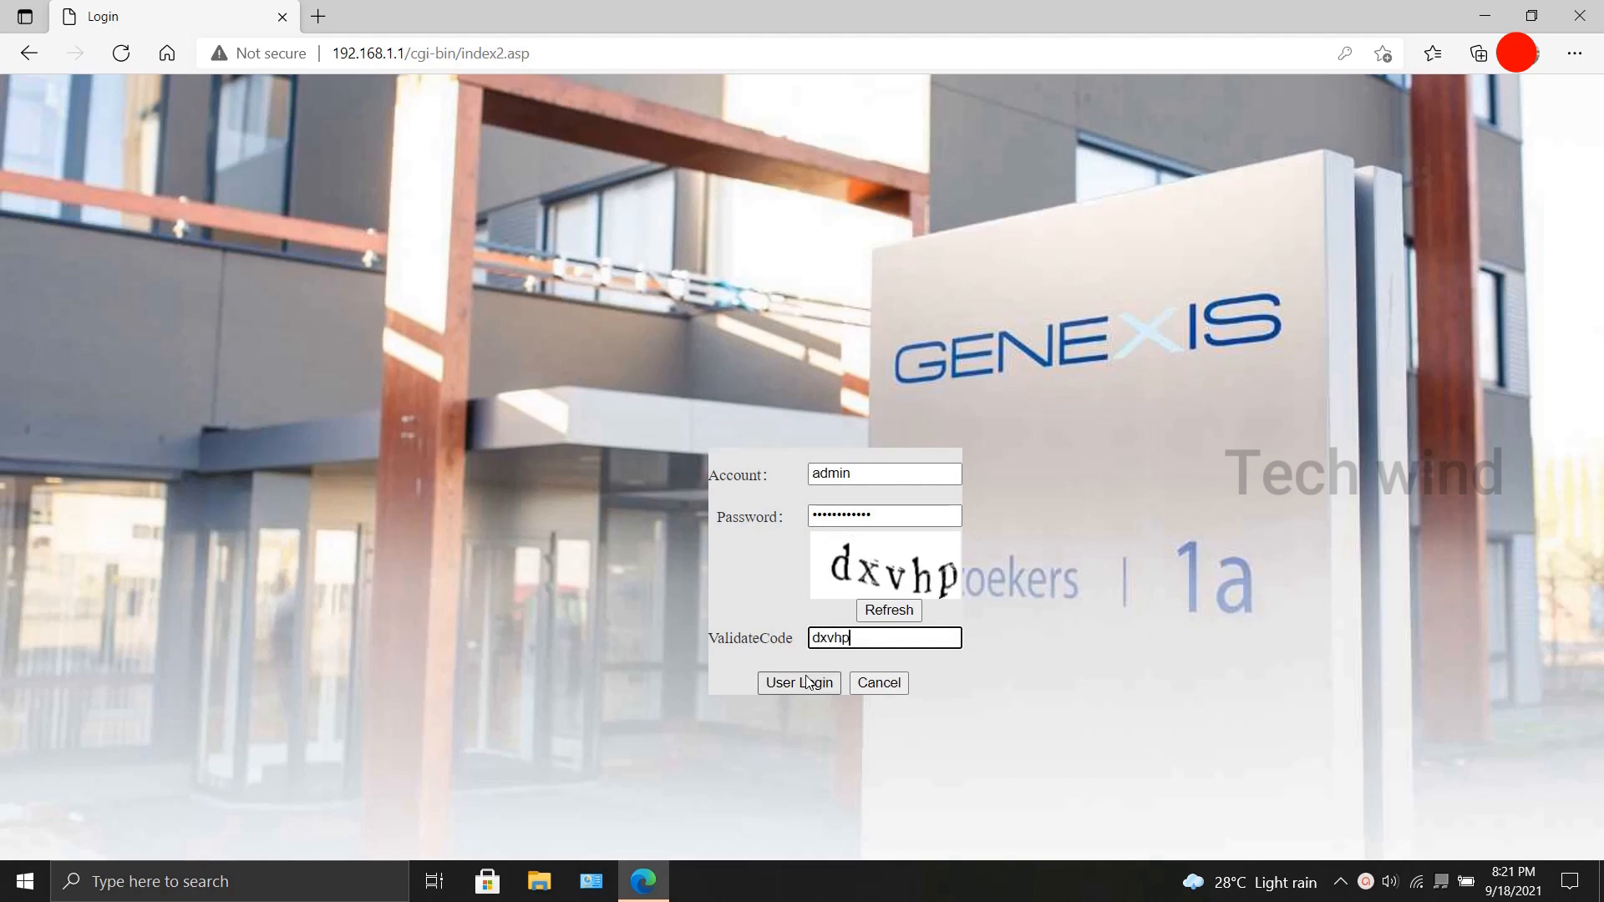
left_click(798, 683)
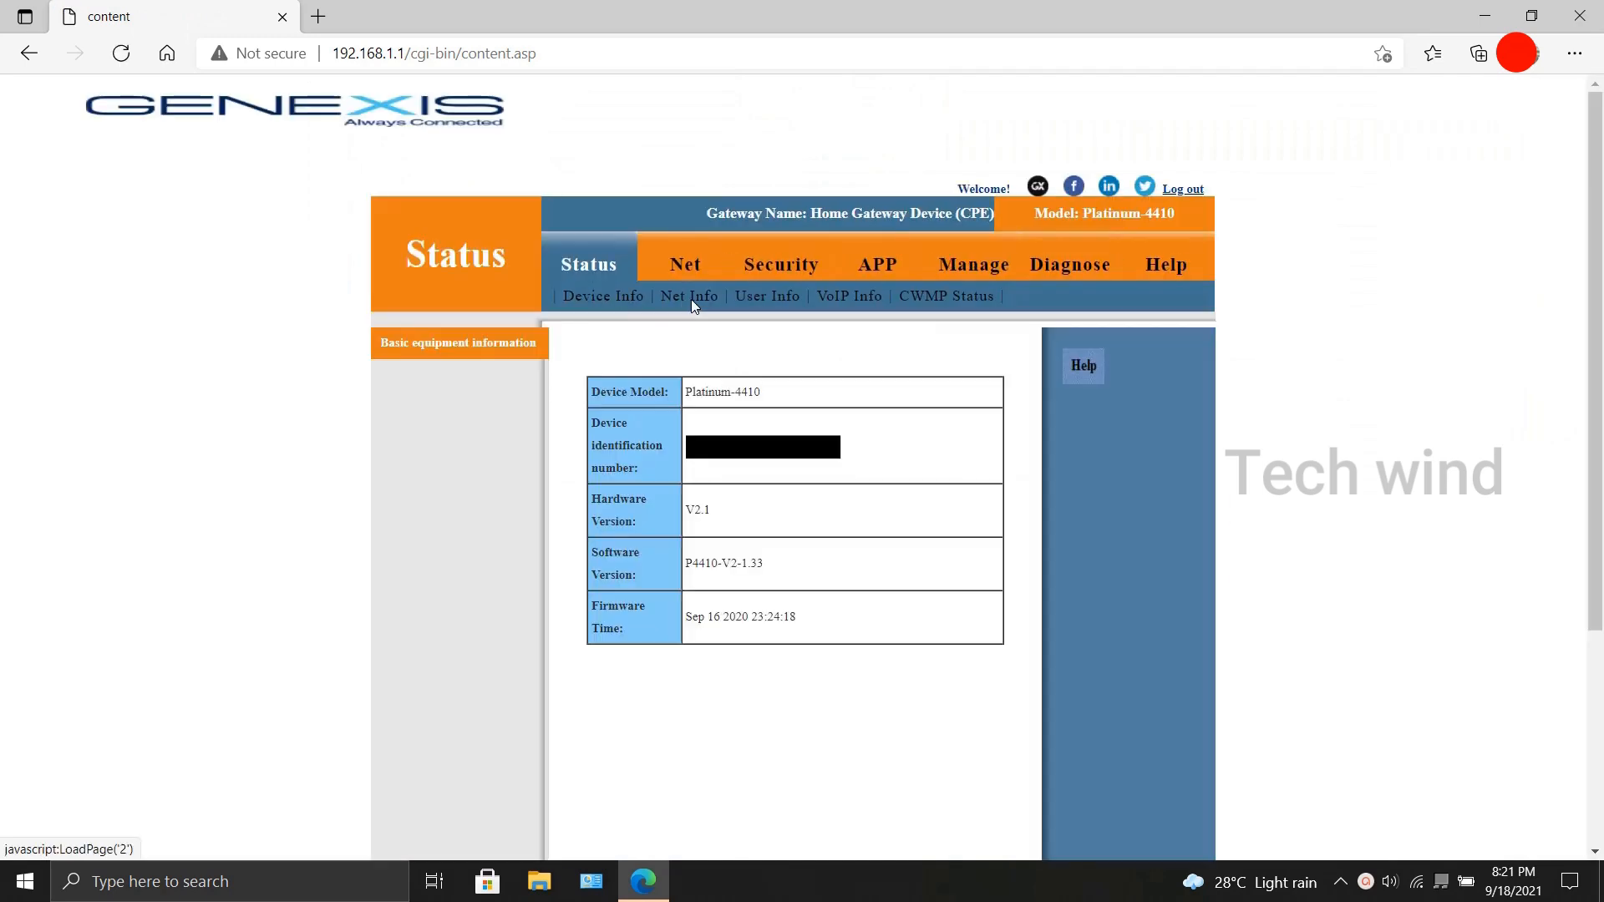
double_click(724, 392)
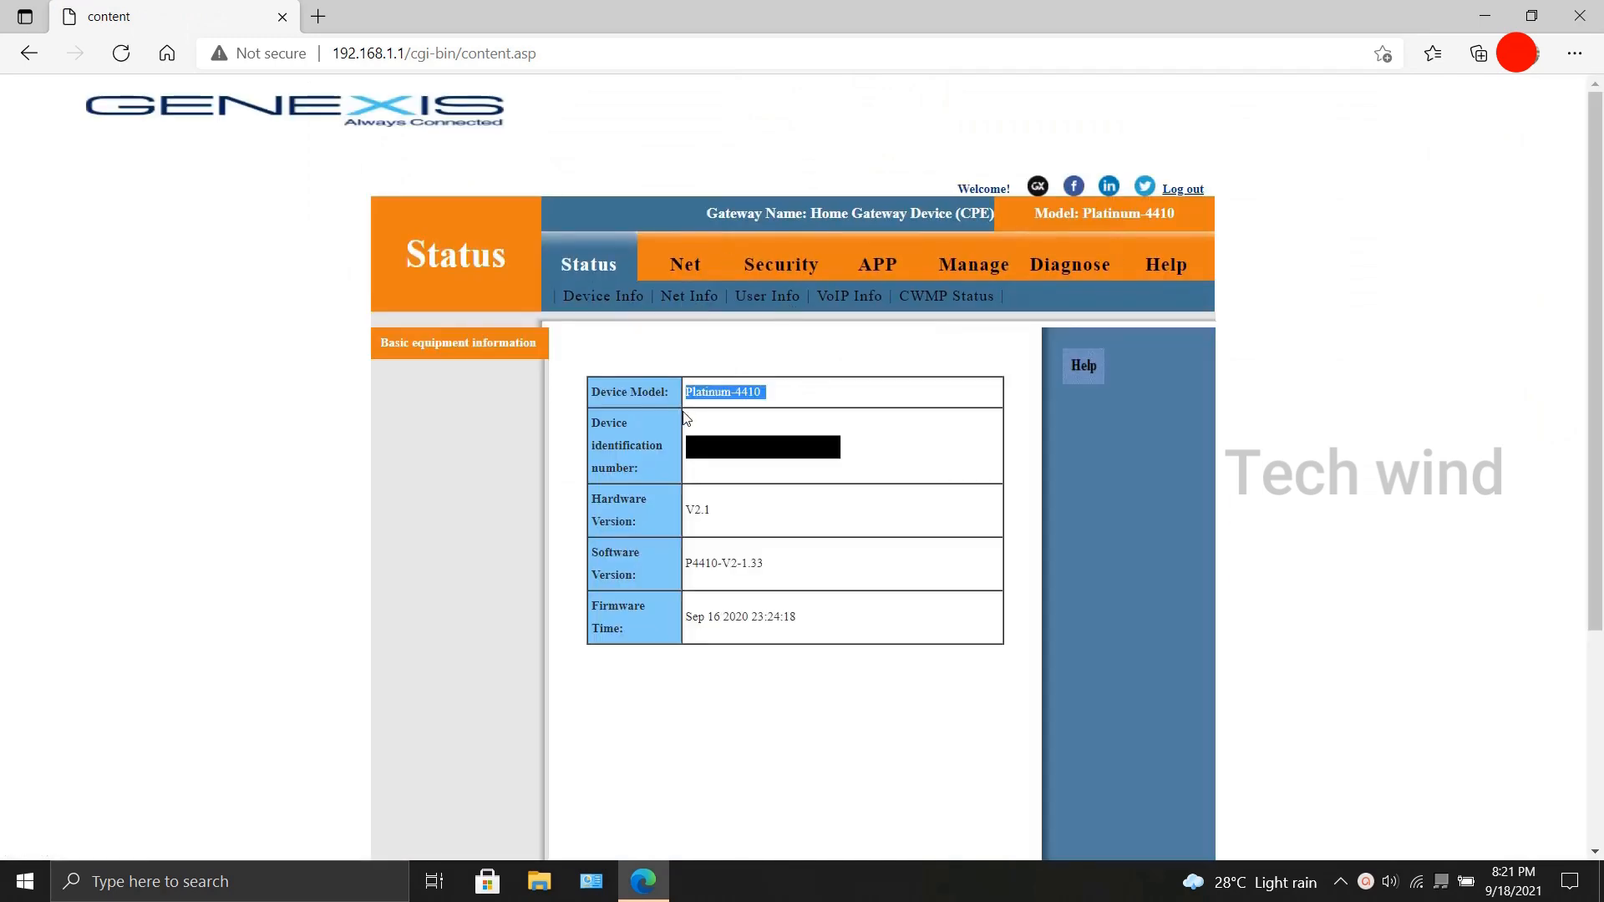
left_click(712, 510)
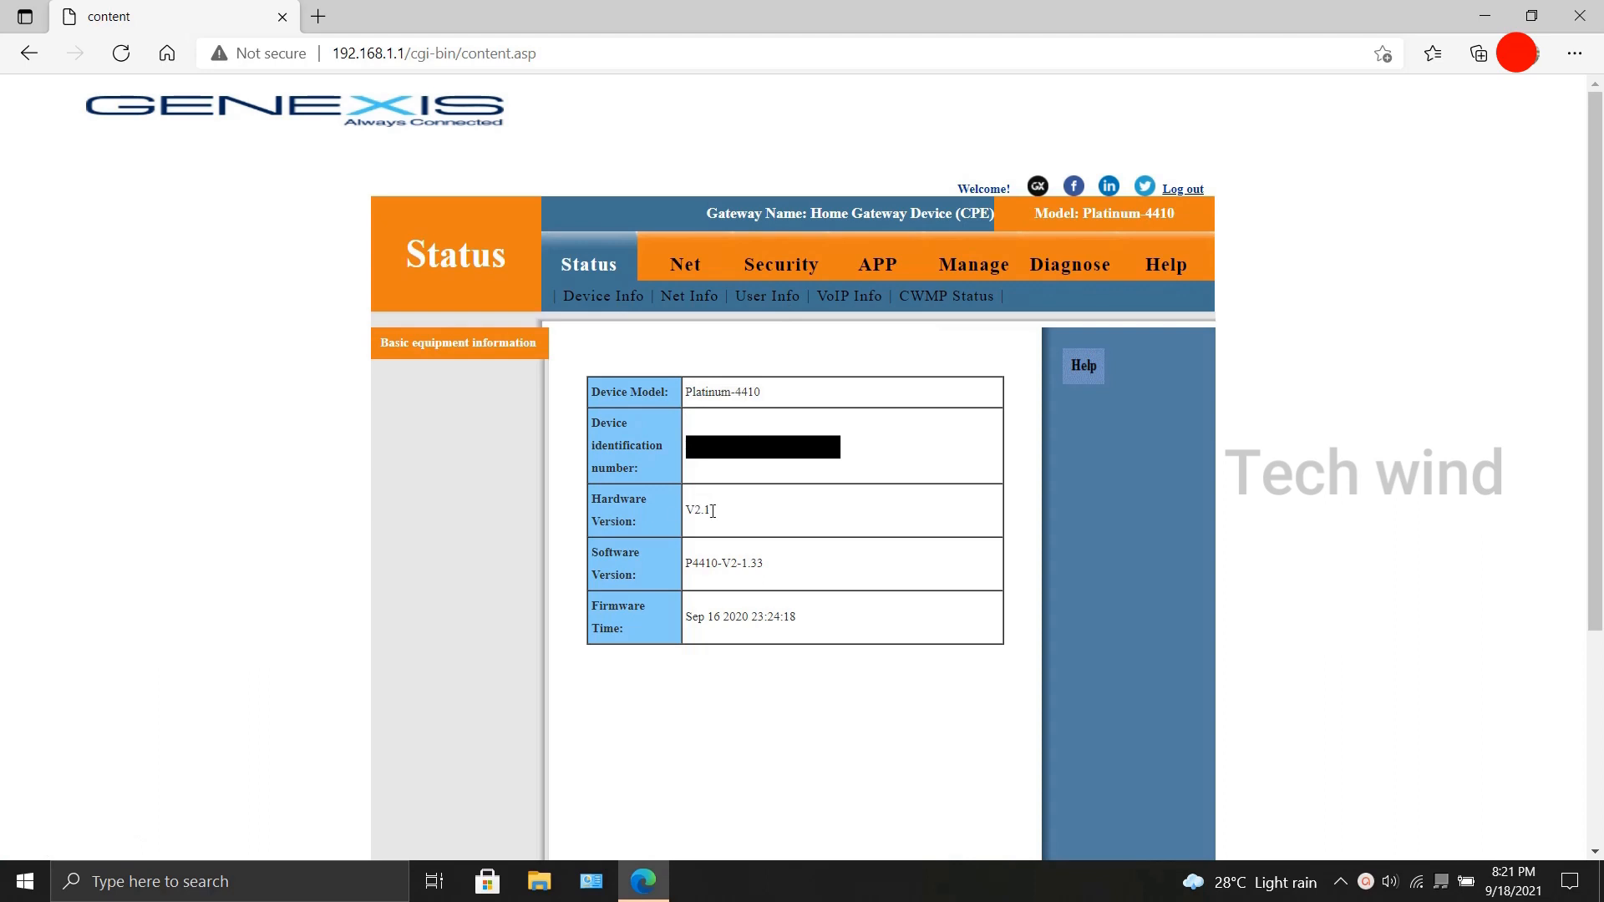
double_click(724, 562)
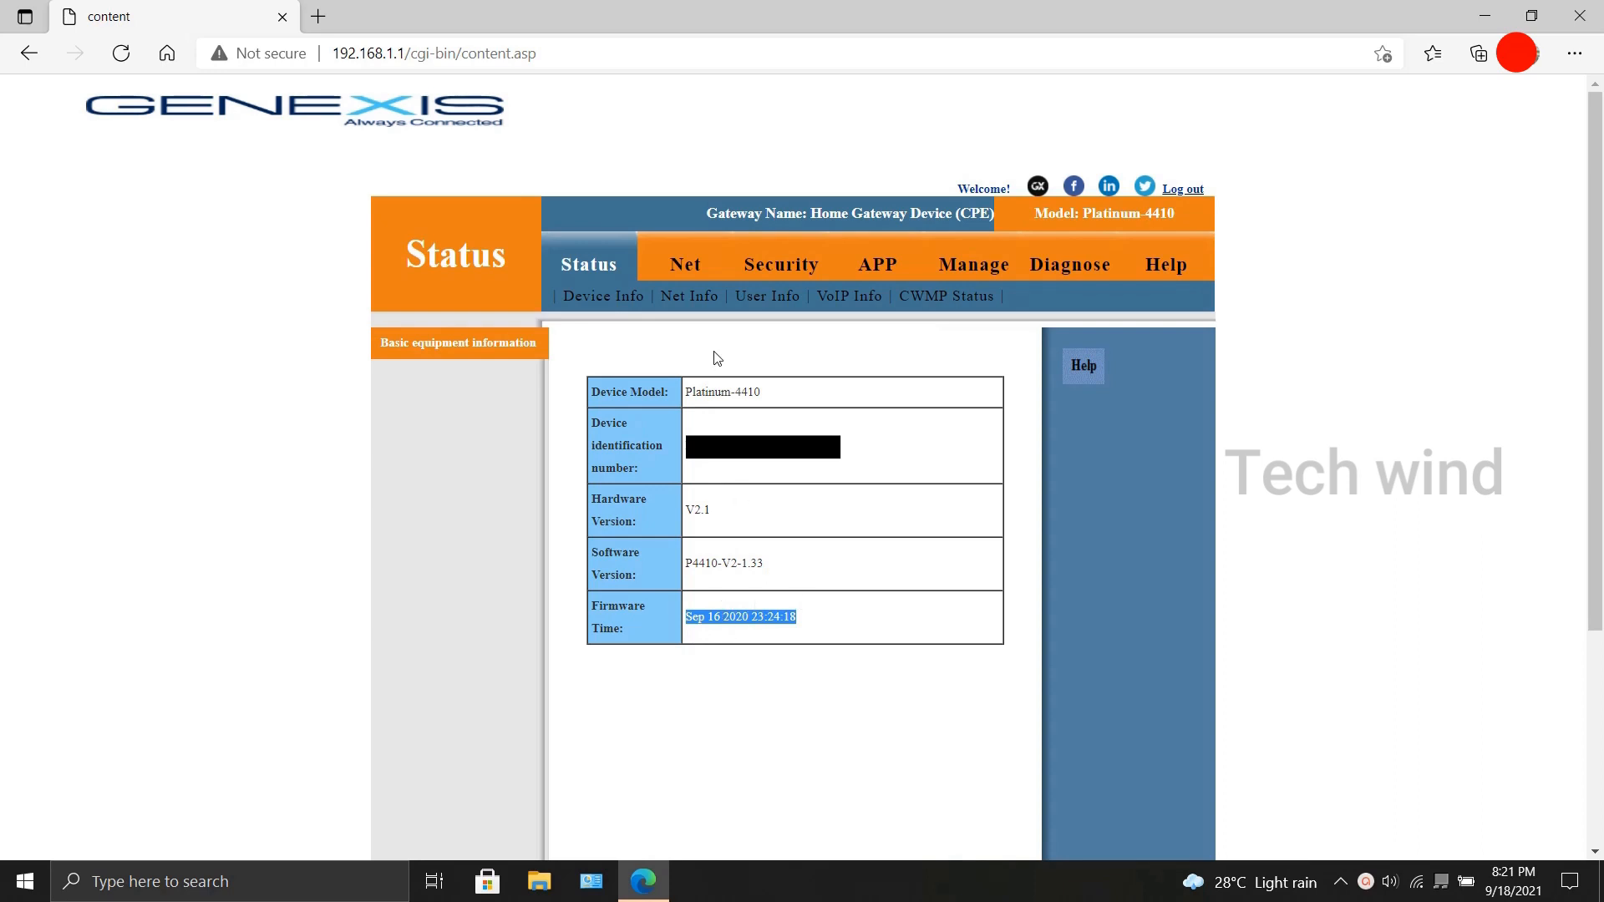
left_click(972, 264)
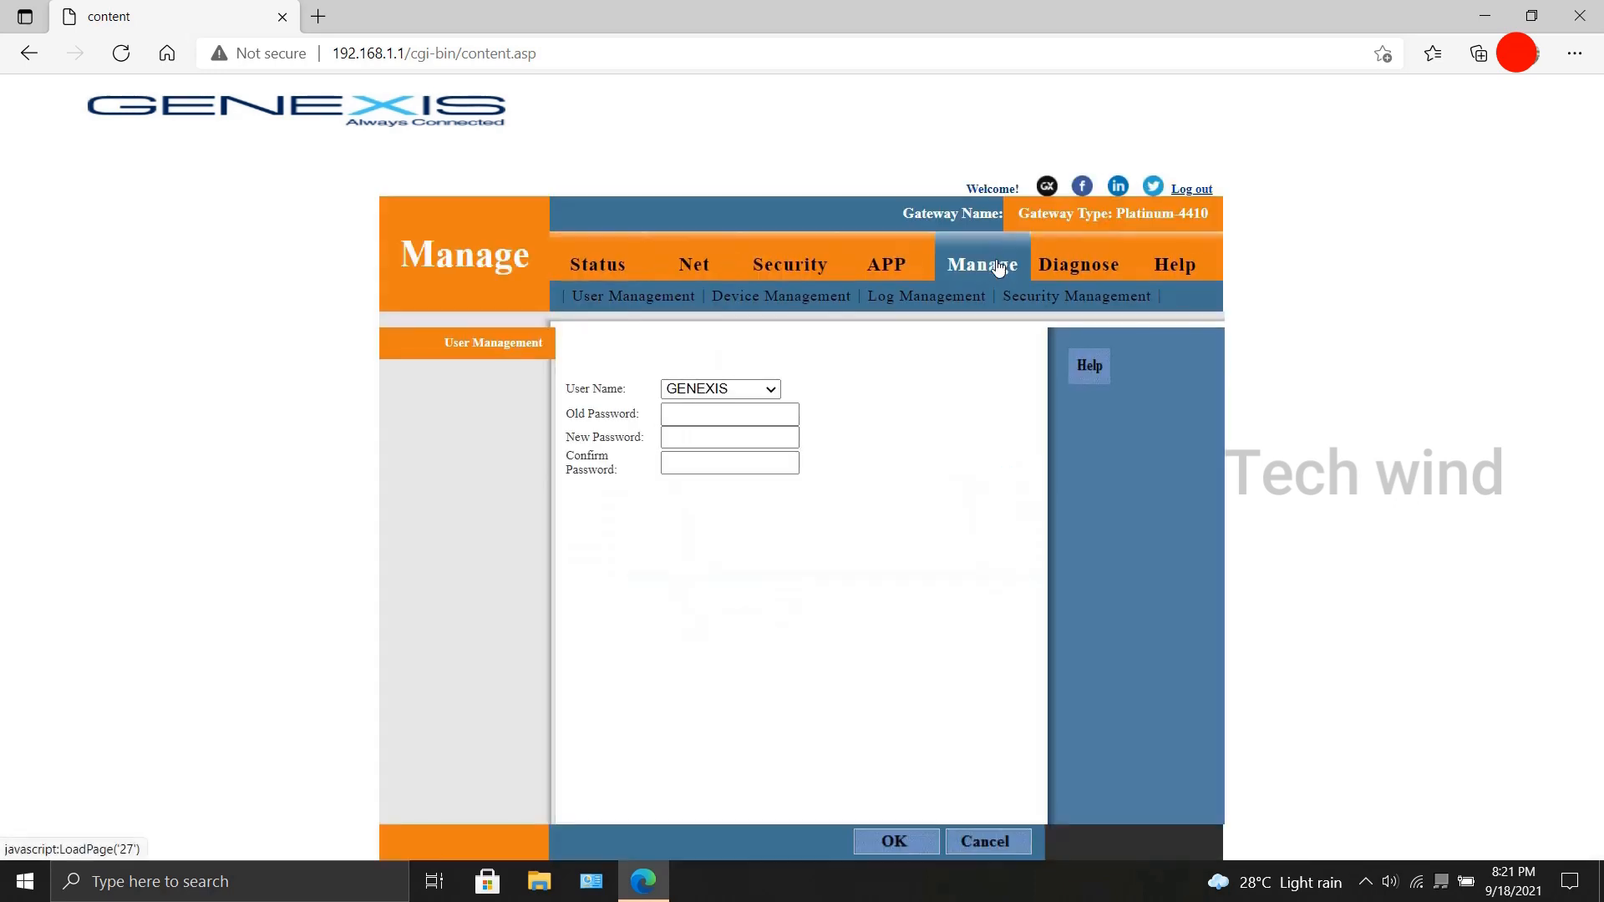
left_click(780, 296)
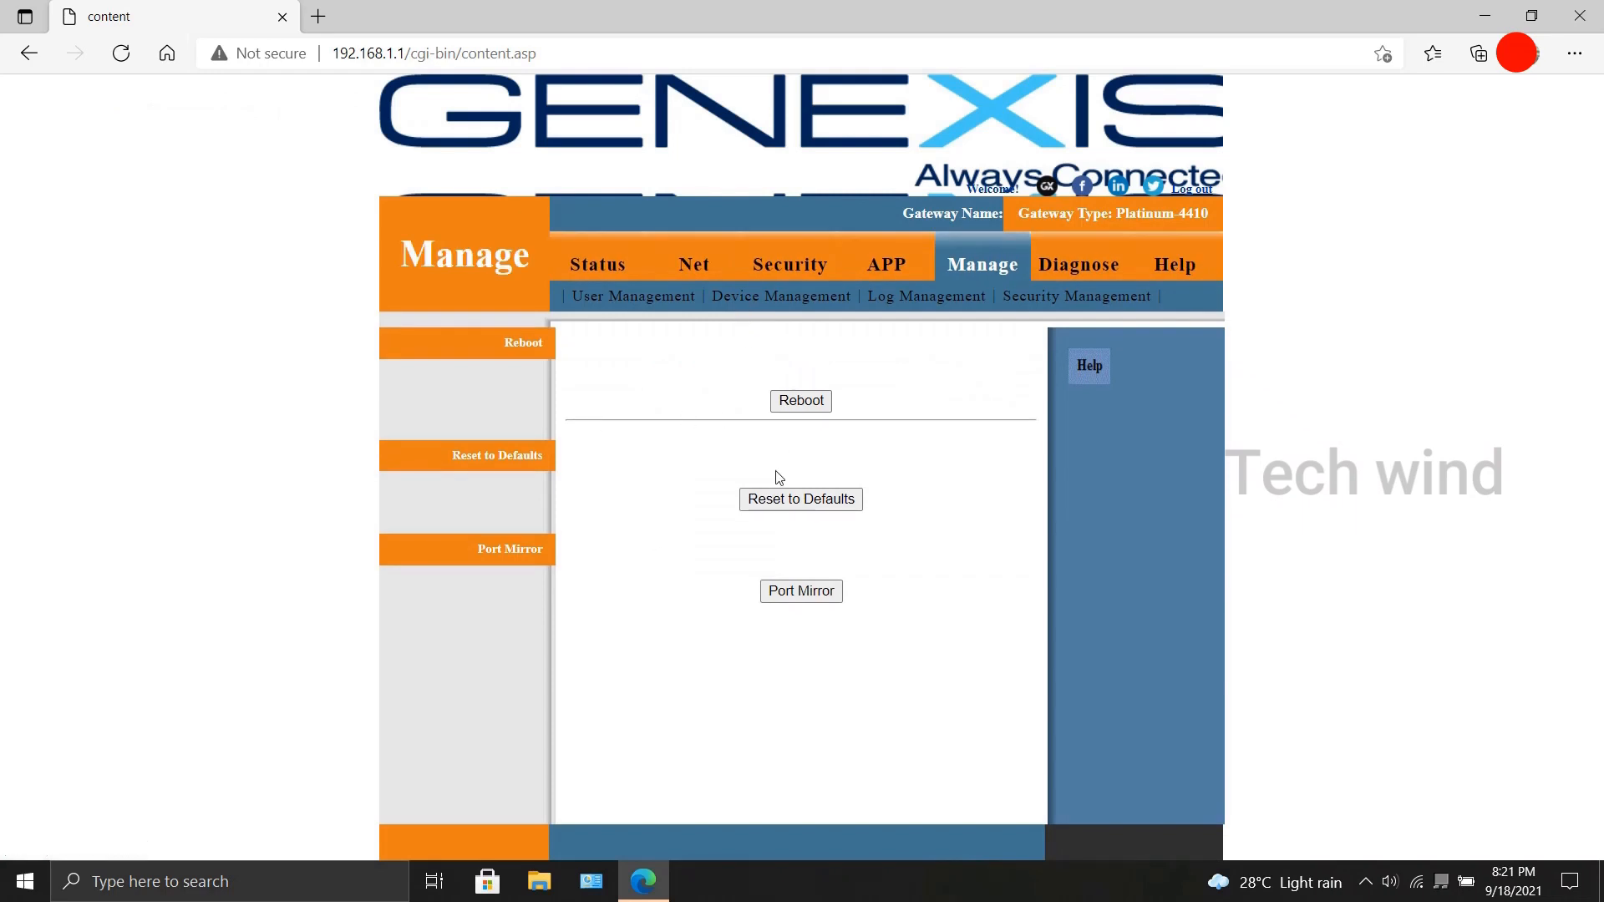
left_click(1075, 296)
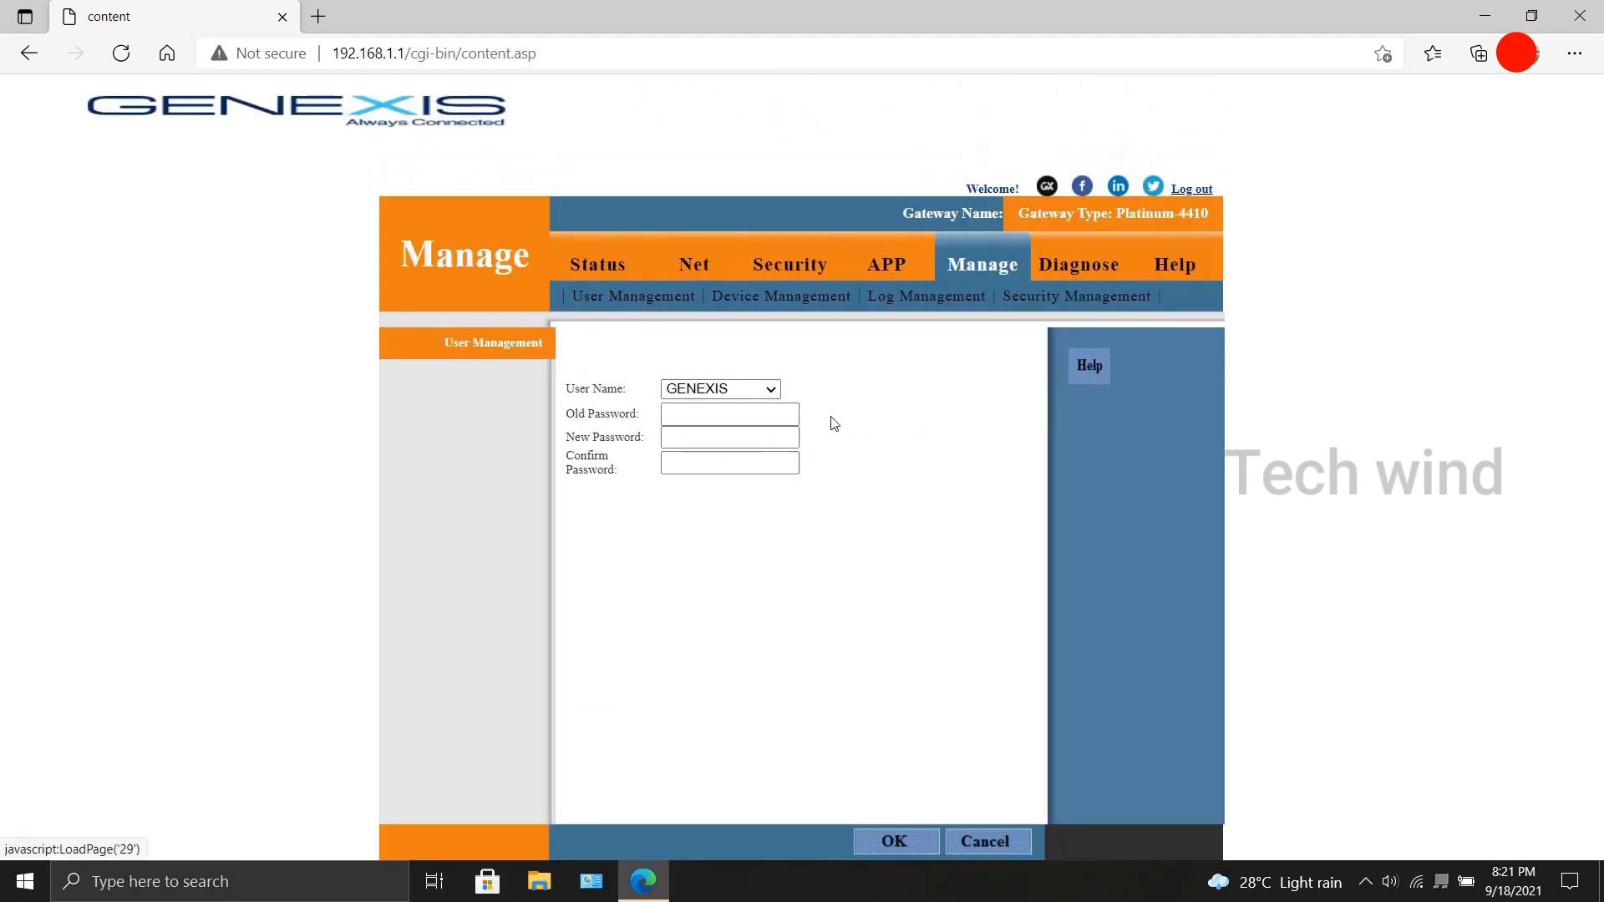
mouse_move(597, 265)
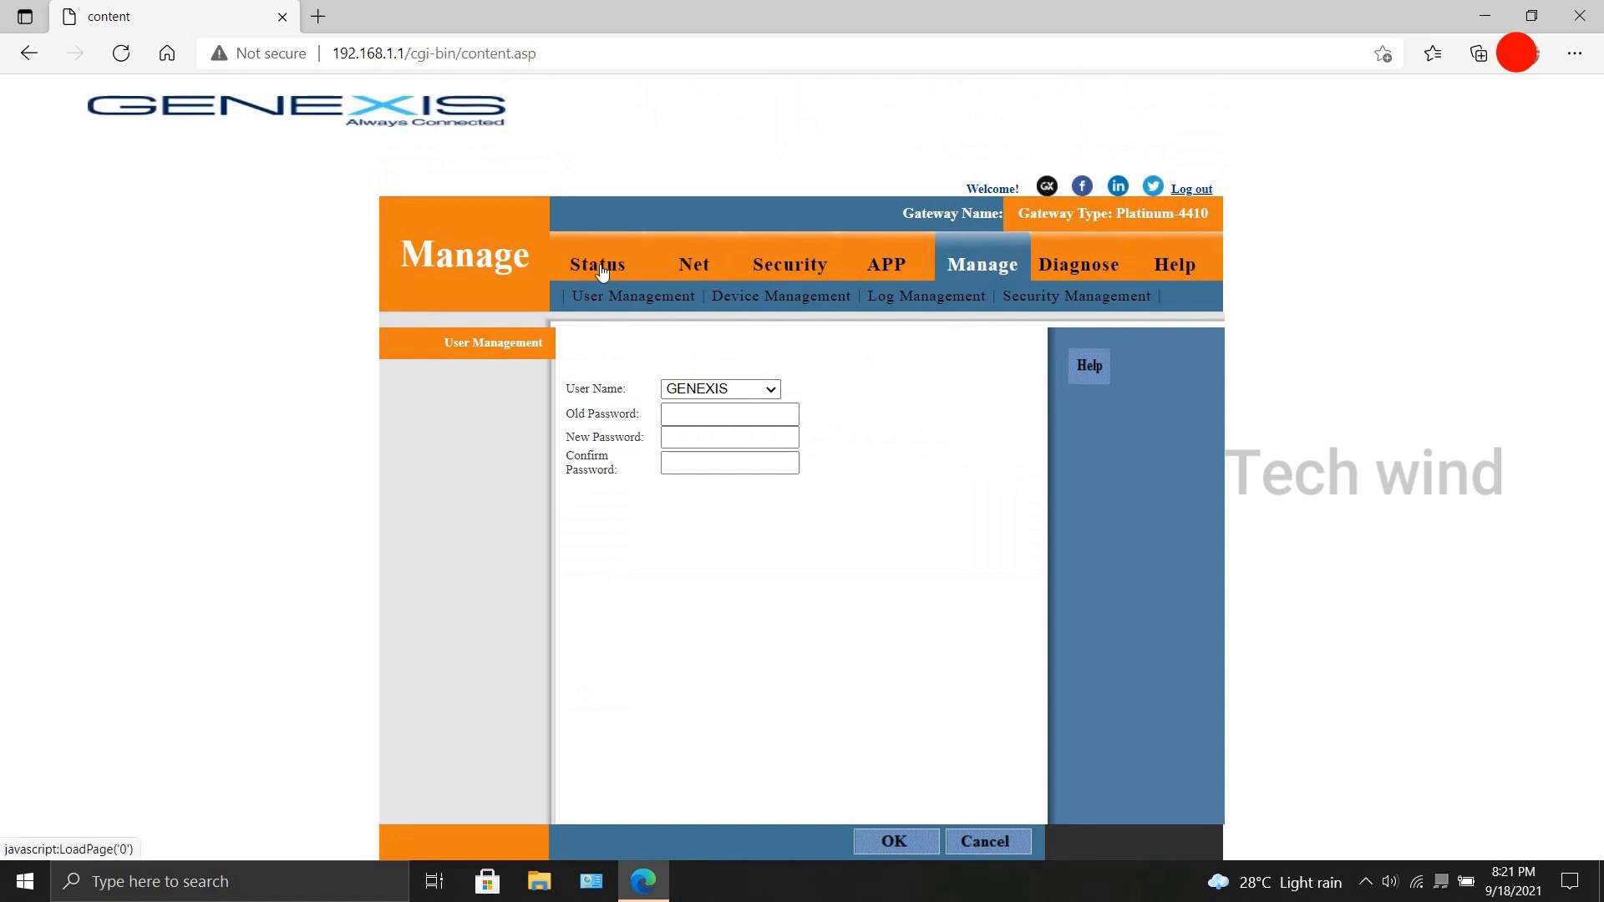
left_click(596, 264)
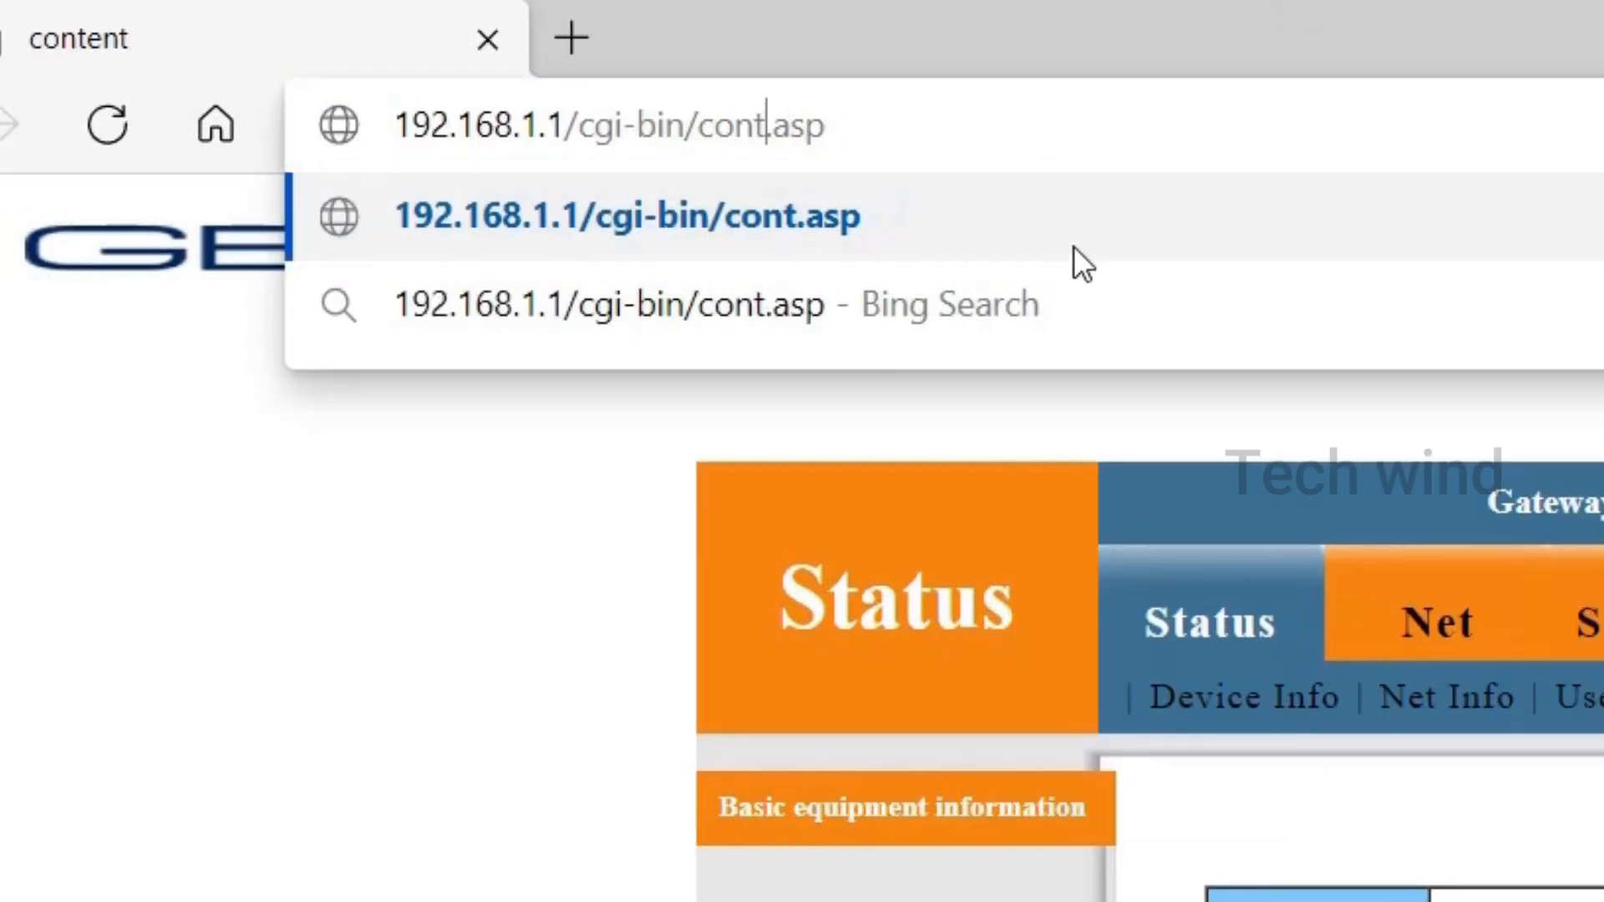
Step: Change the address from content.asp to upgrade.asp to reach the upgrade page
key("Backspace")
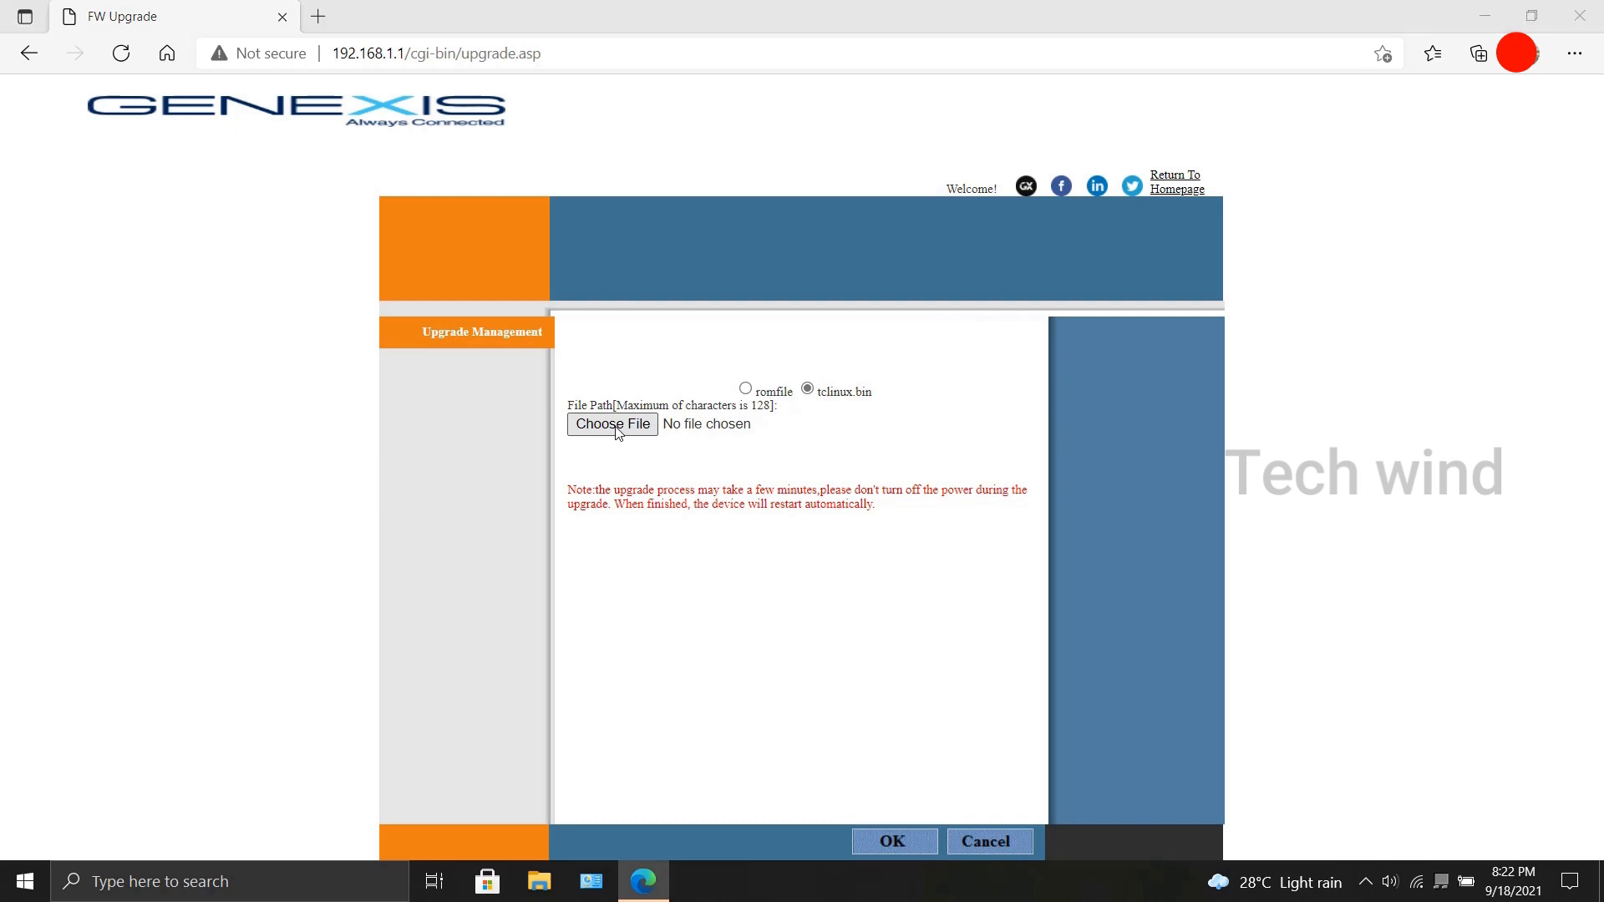
Step: Select tclinux-P4410-V2-1.40E.bin from the Desktop as the firmware file
left_click(612, 424)
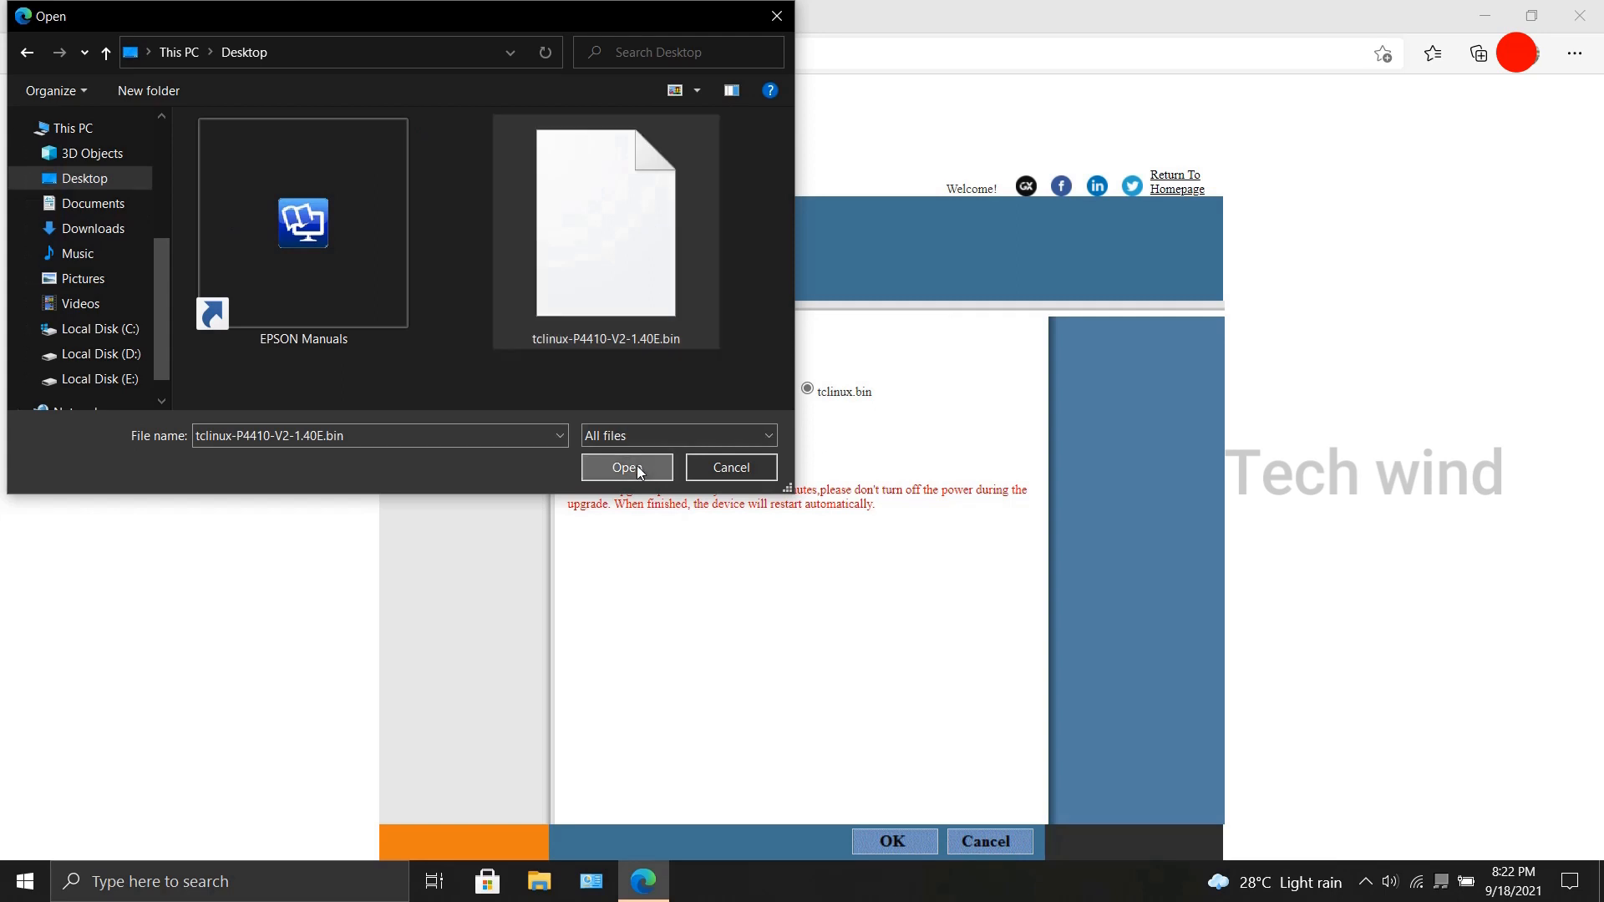
left_click(625, 467)
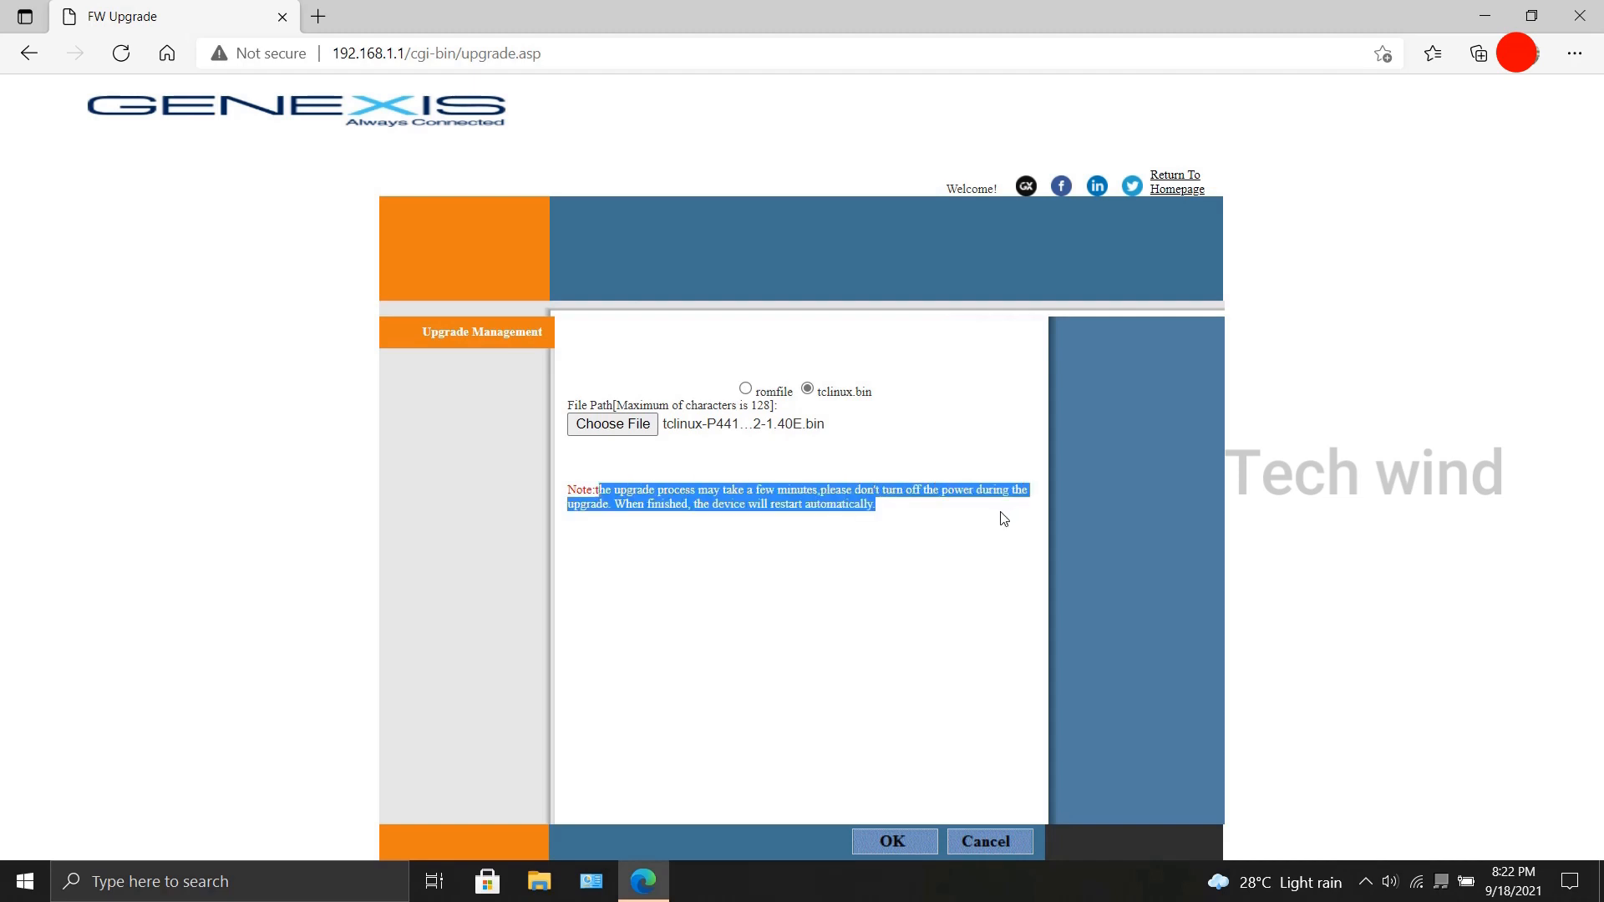
mouse_move(911, 842)
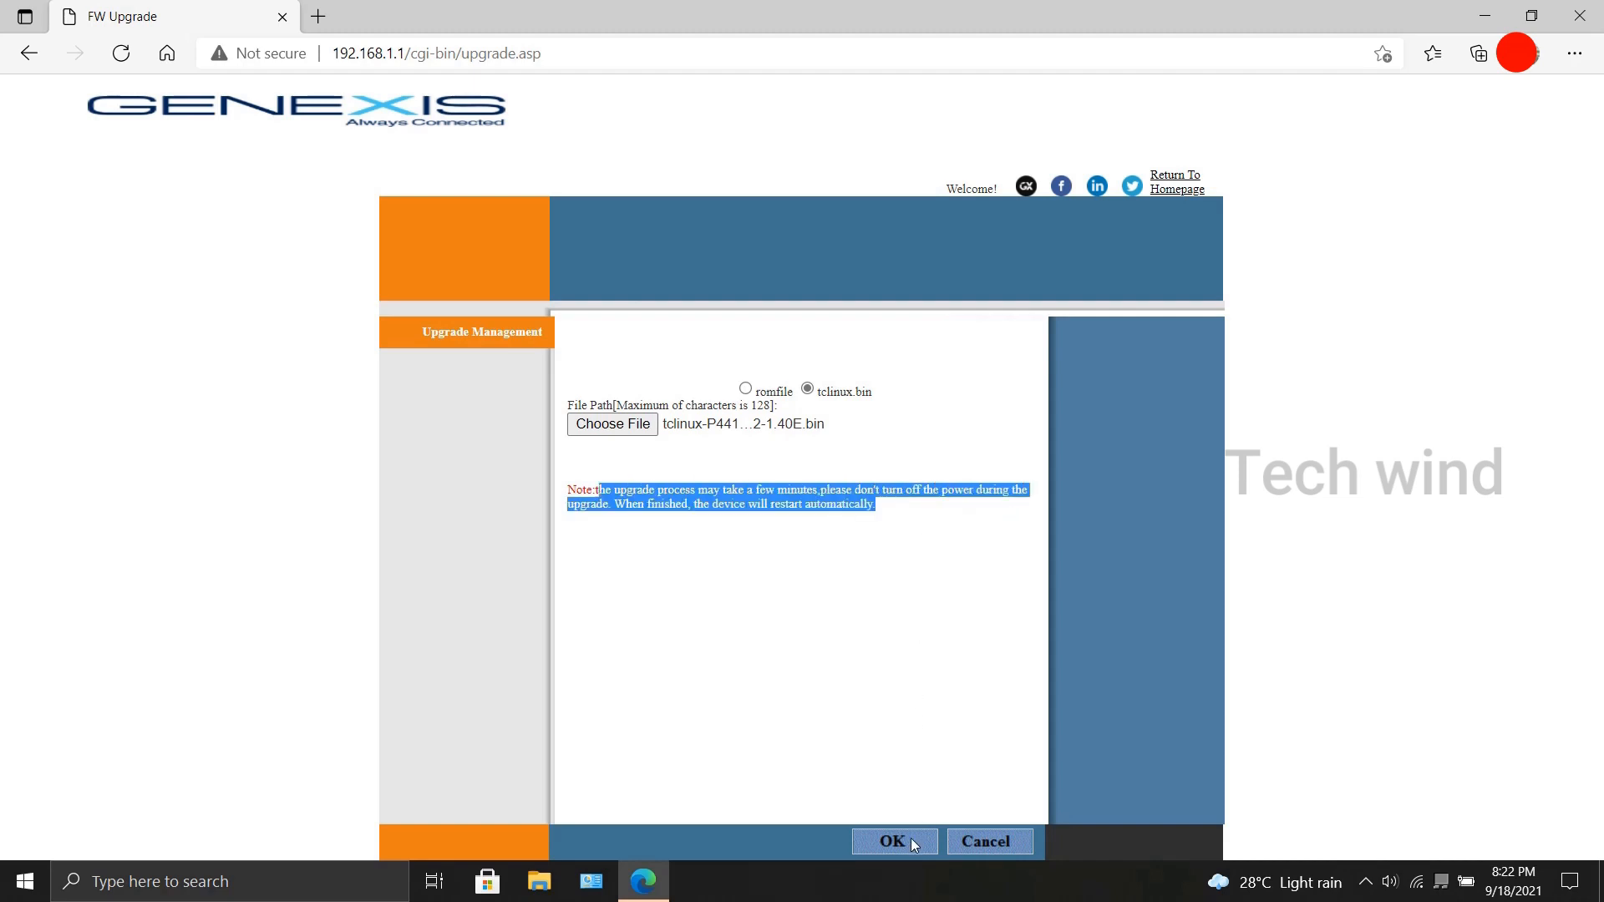
left_click(892, 841)
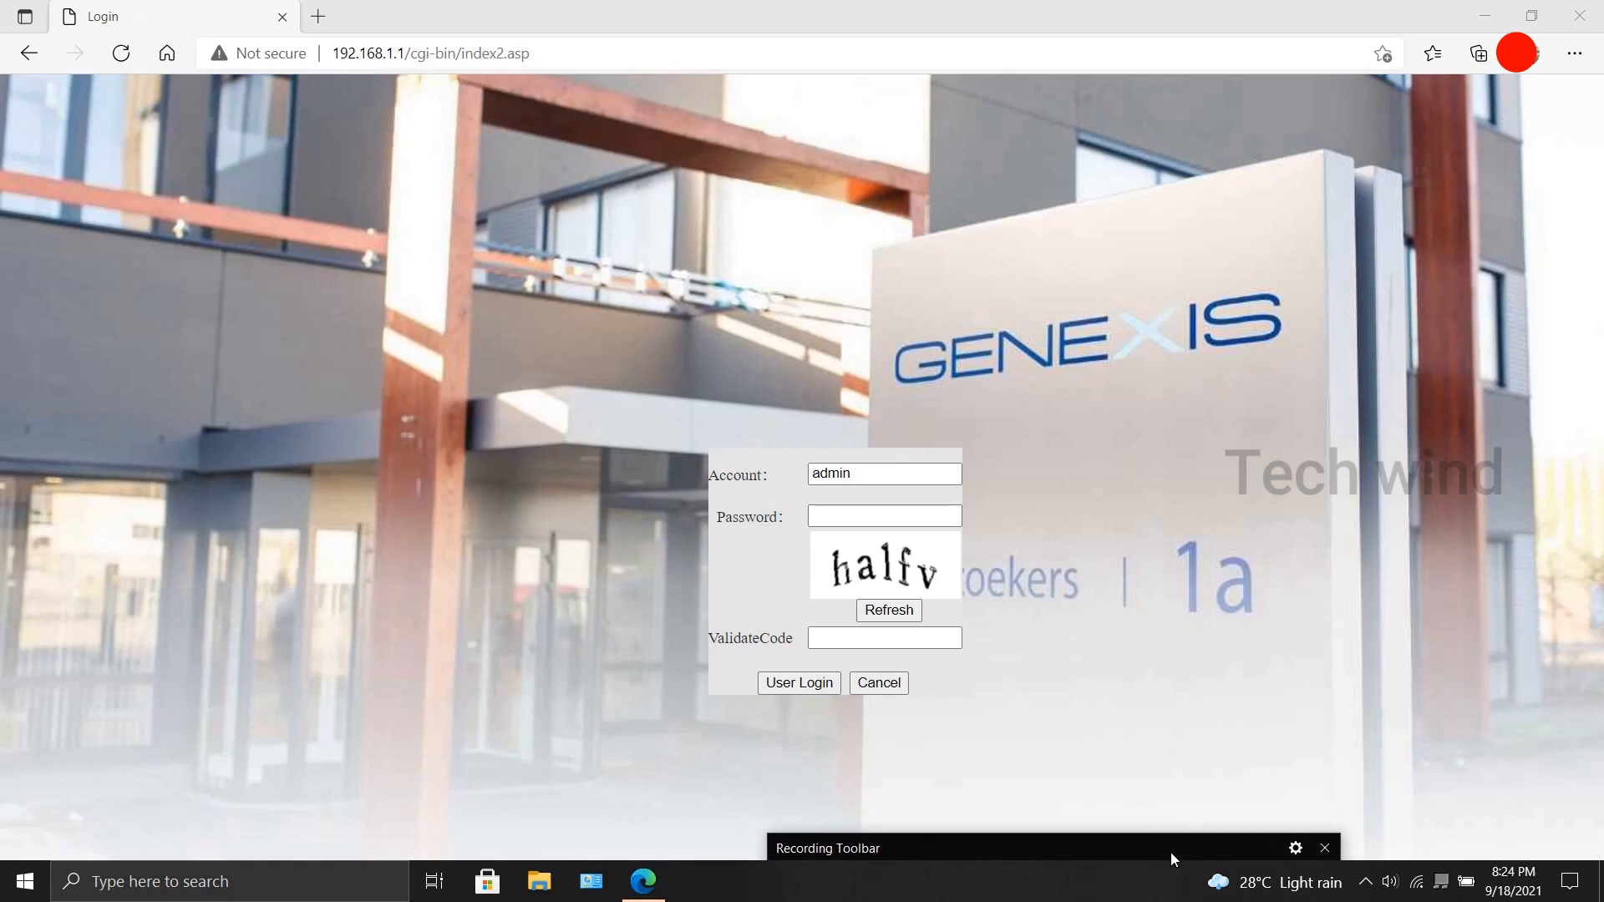
left_click(883, 516)
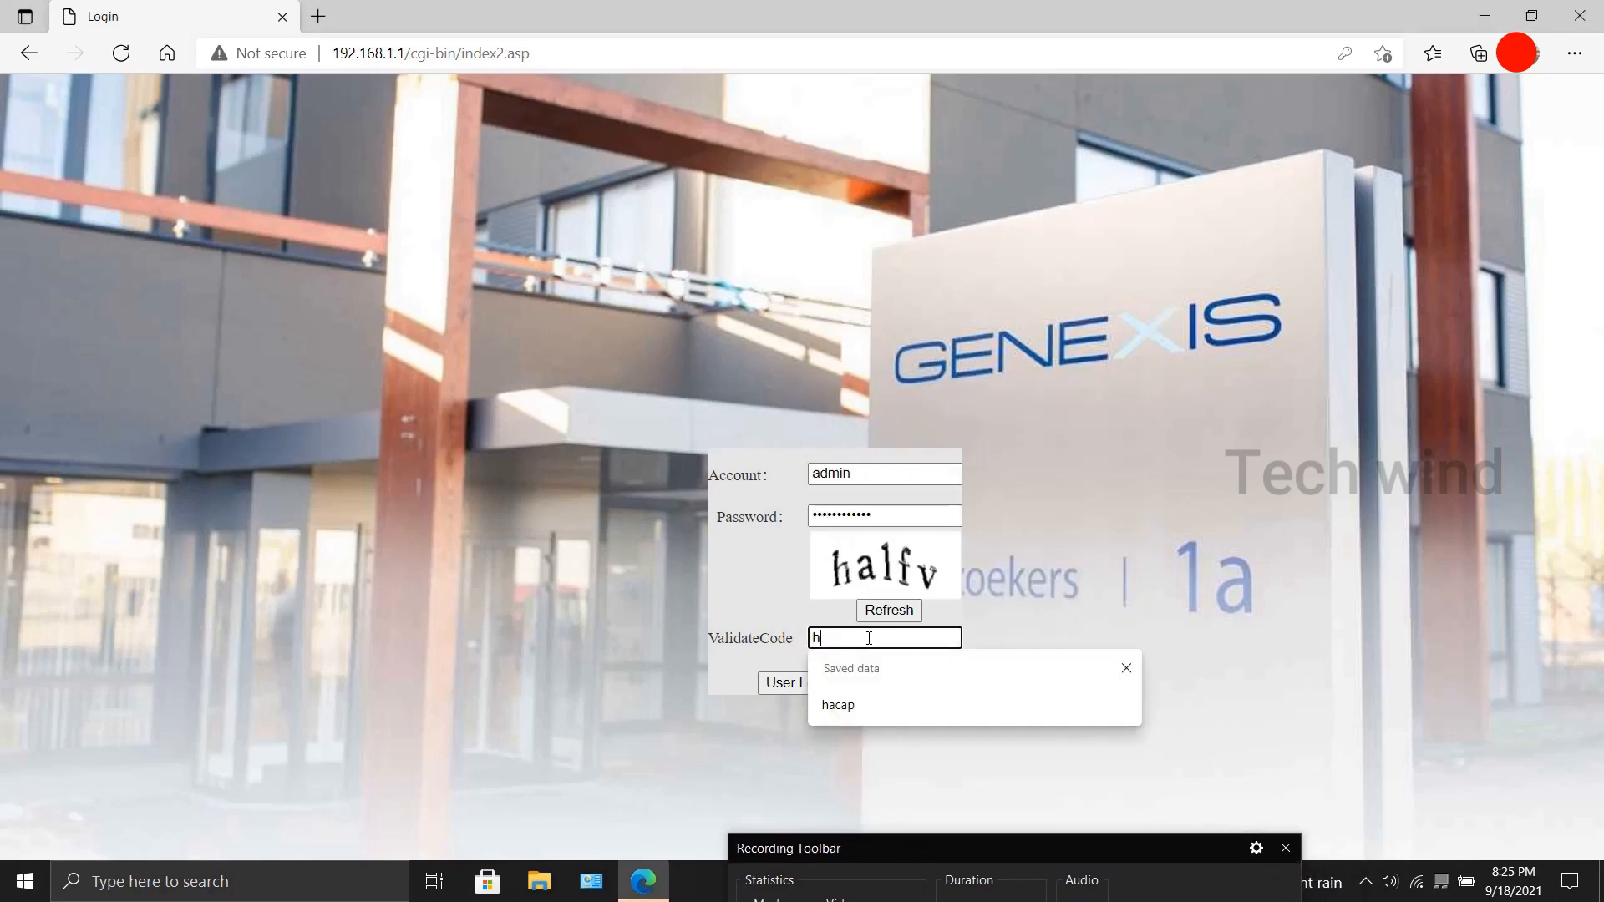
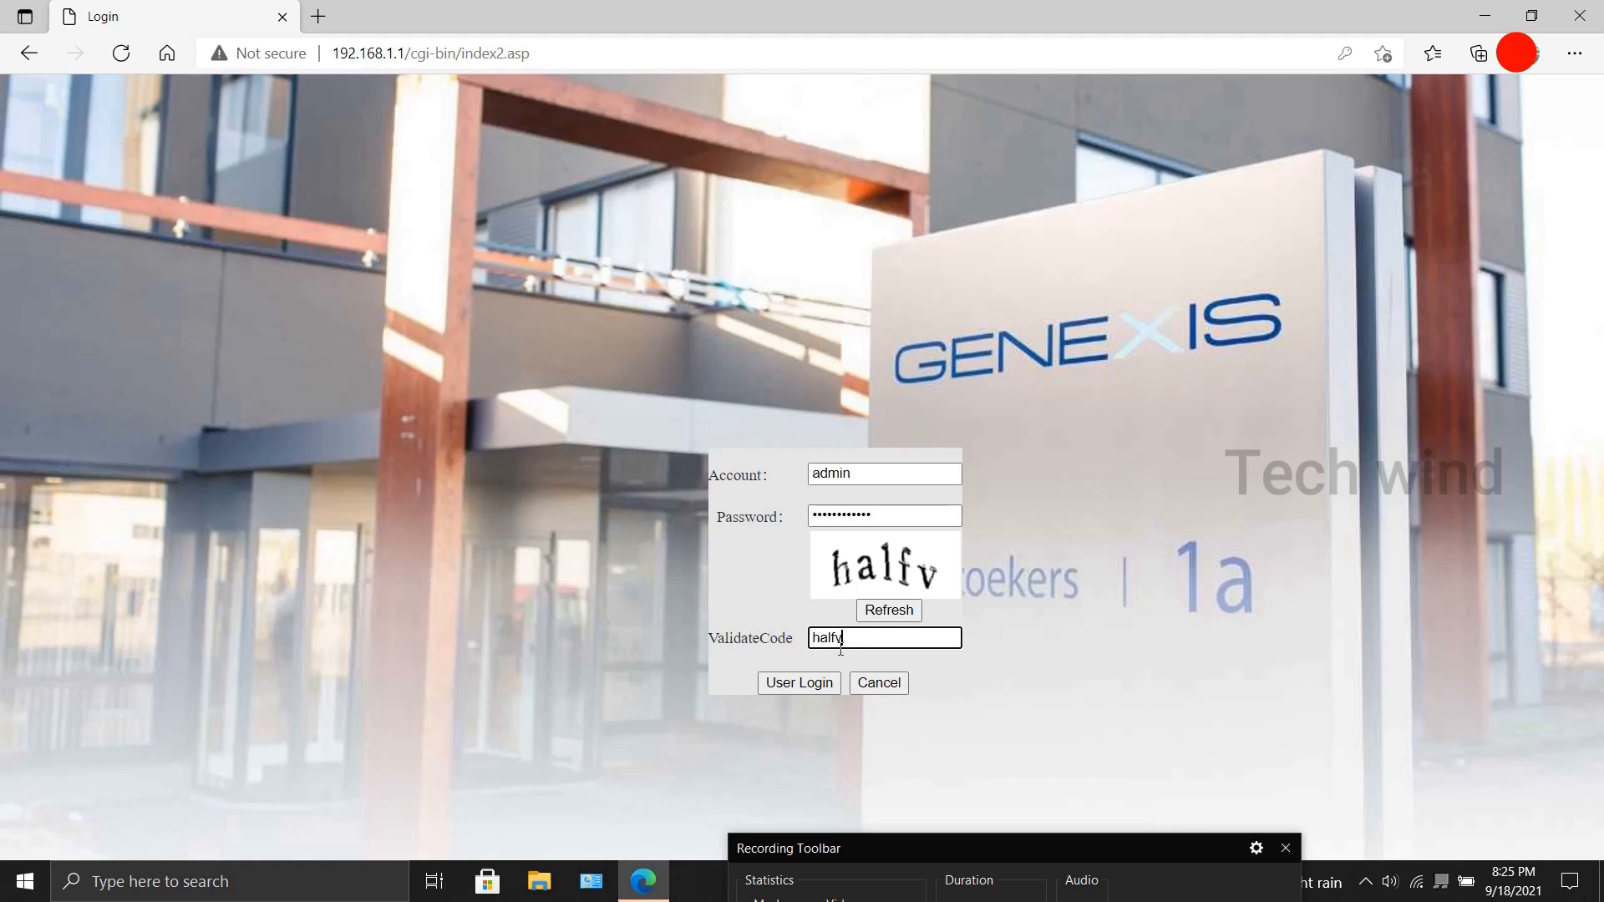
left_click(797, 683)
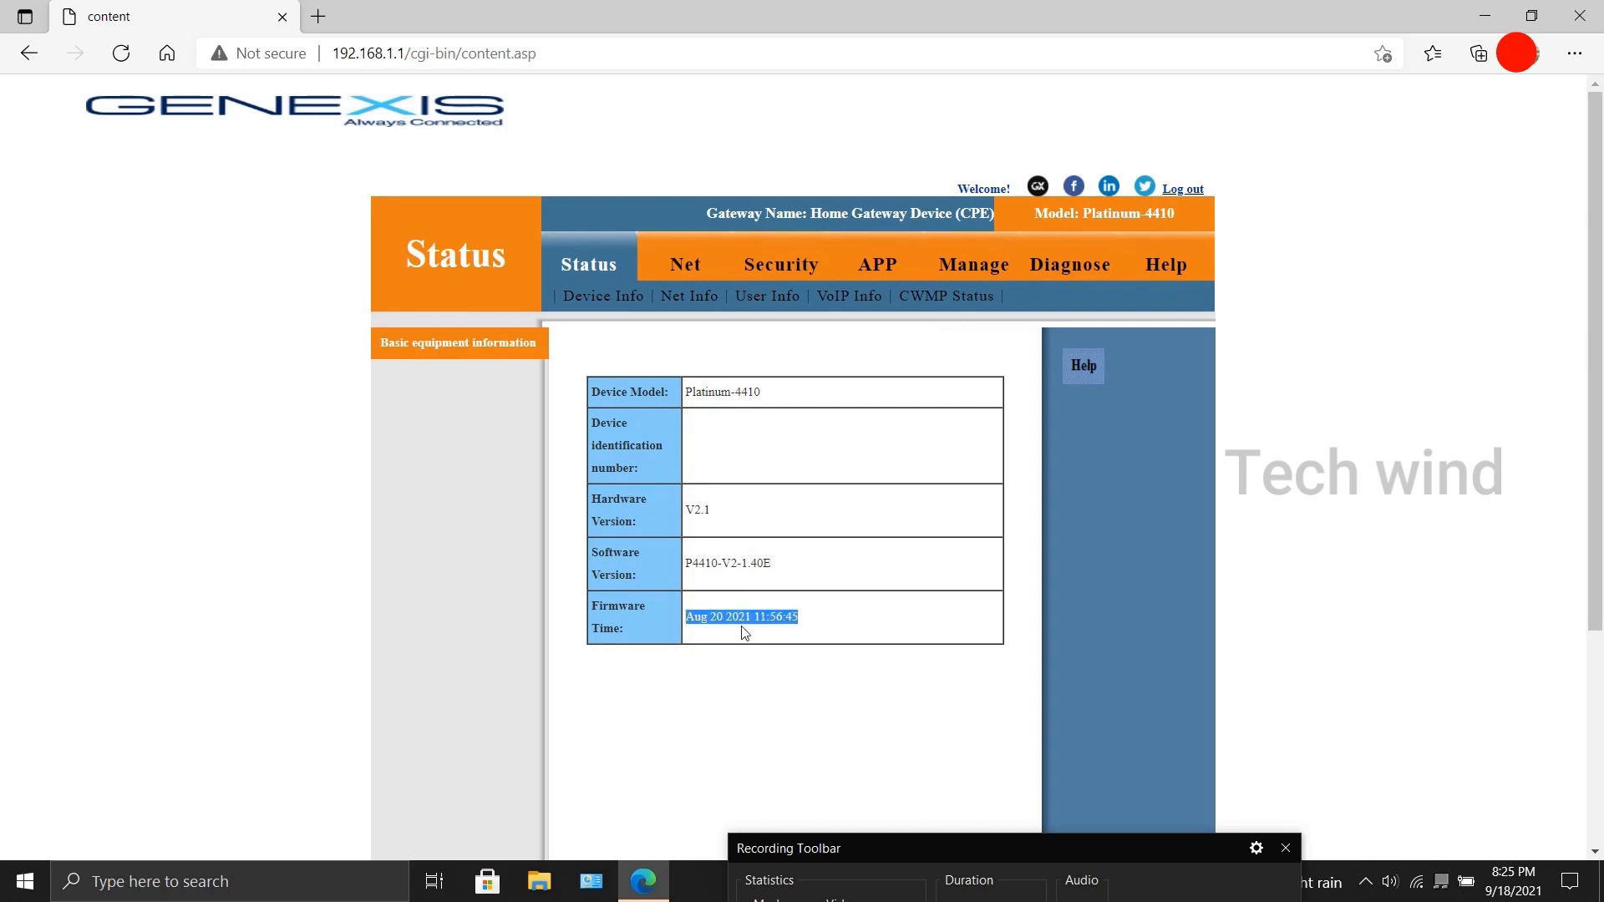
mouse_move(712, 739)
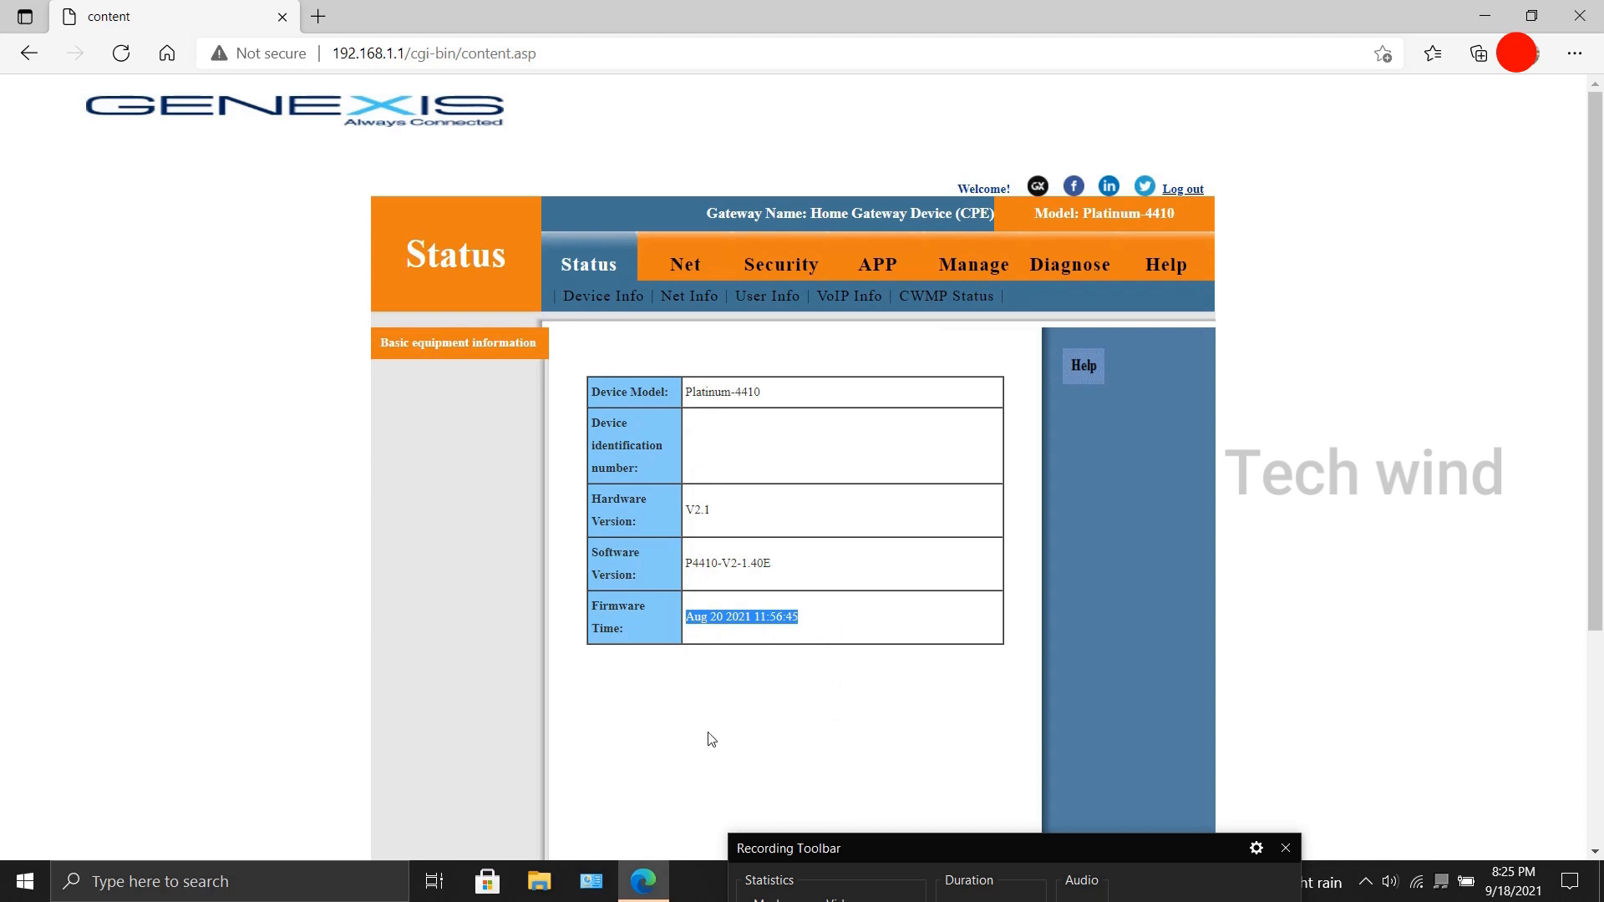
mouse_move(825, 633)
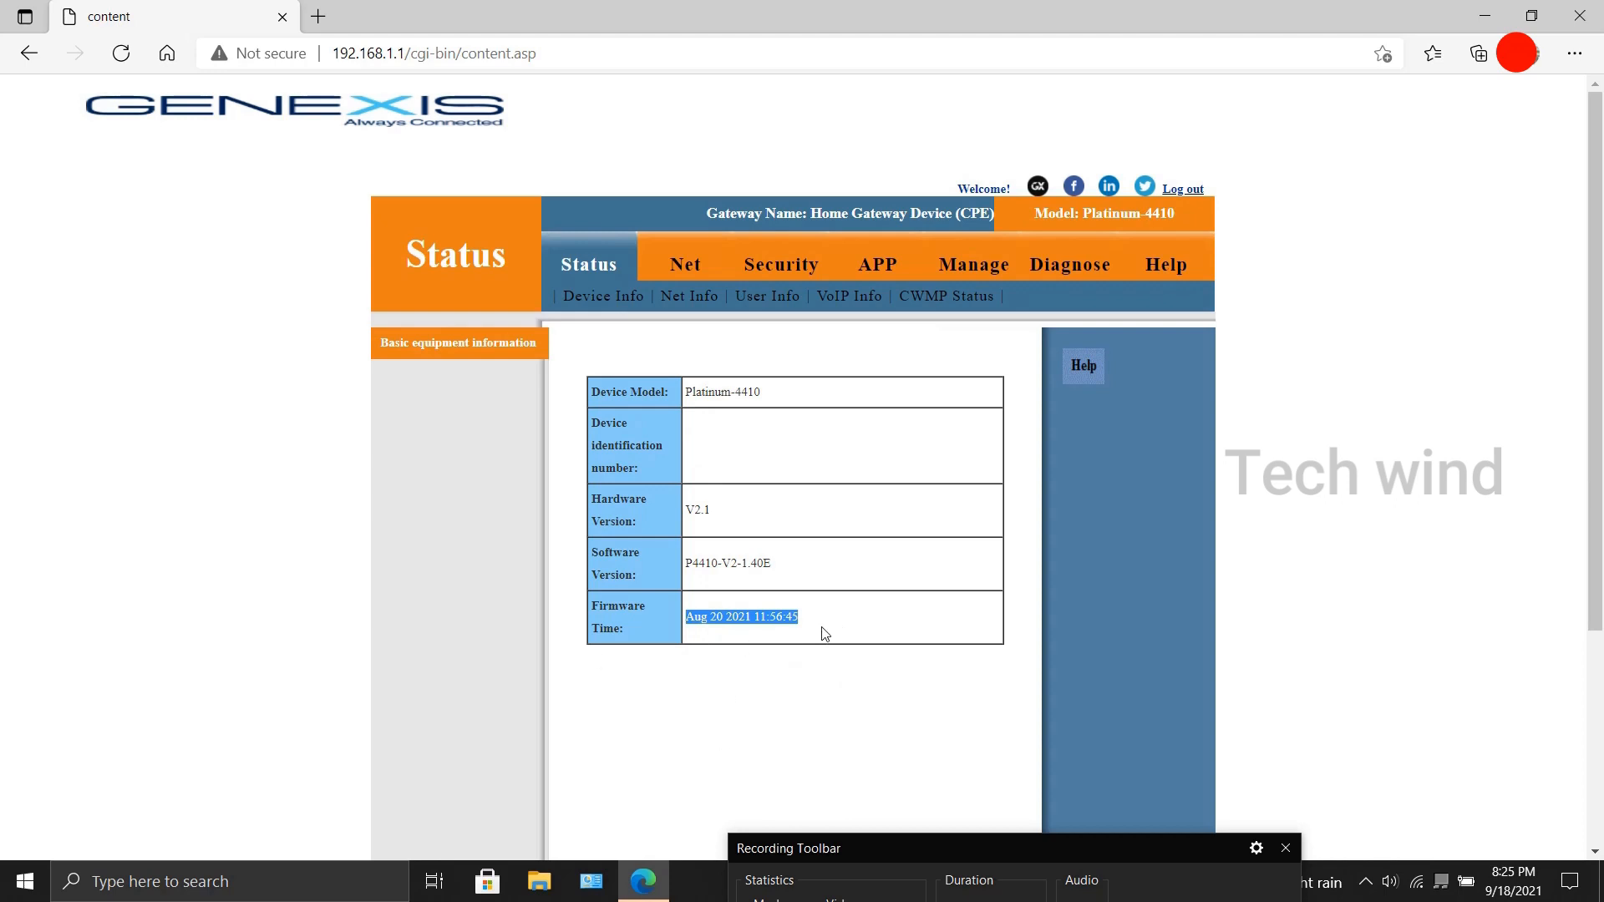